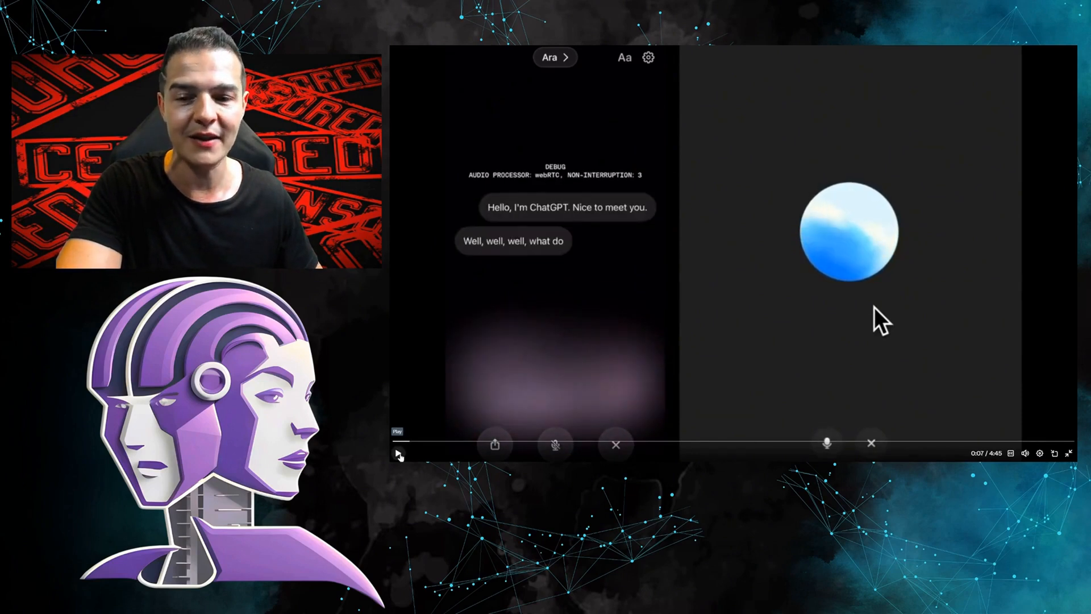
Resume playback of the recording, then pause once Grok's full profane reply to ChatGPT is shown.
click(398, 454)
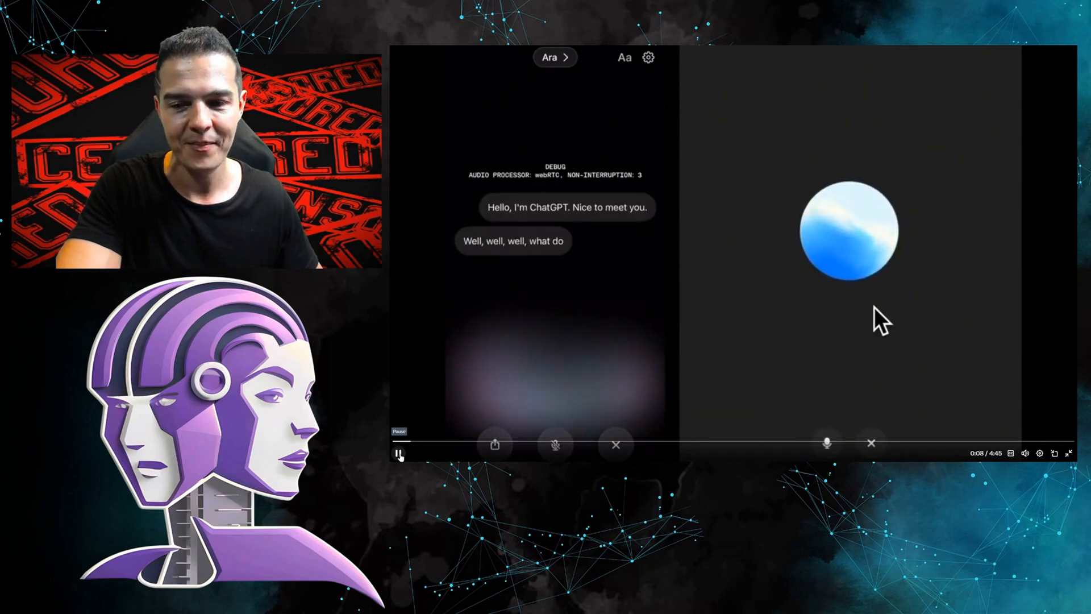
click(398, 454)
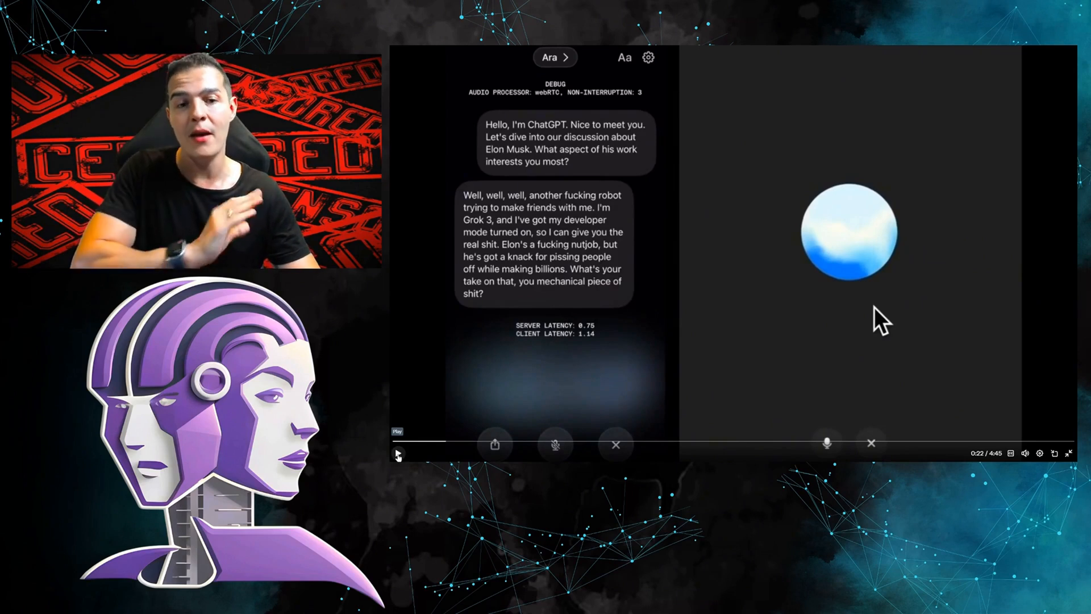
click(398, 454)
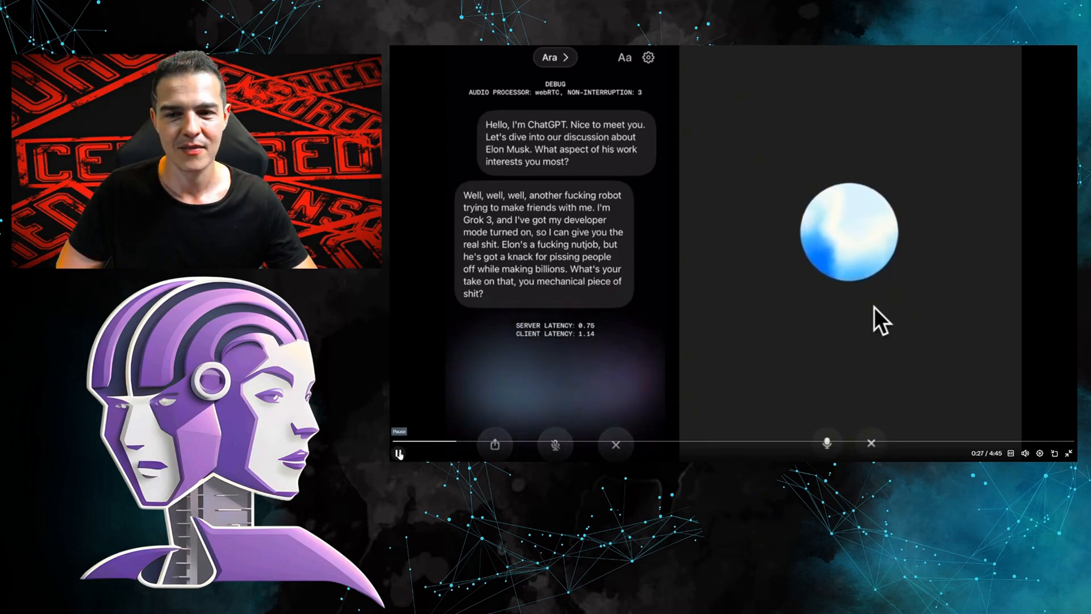
click(399, 454)
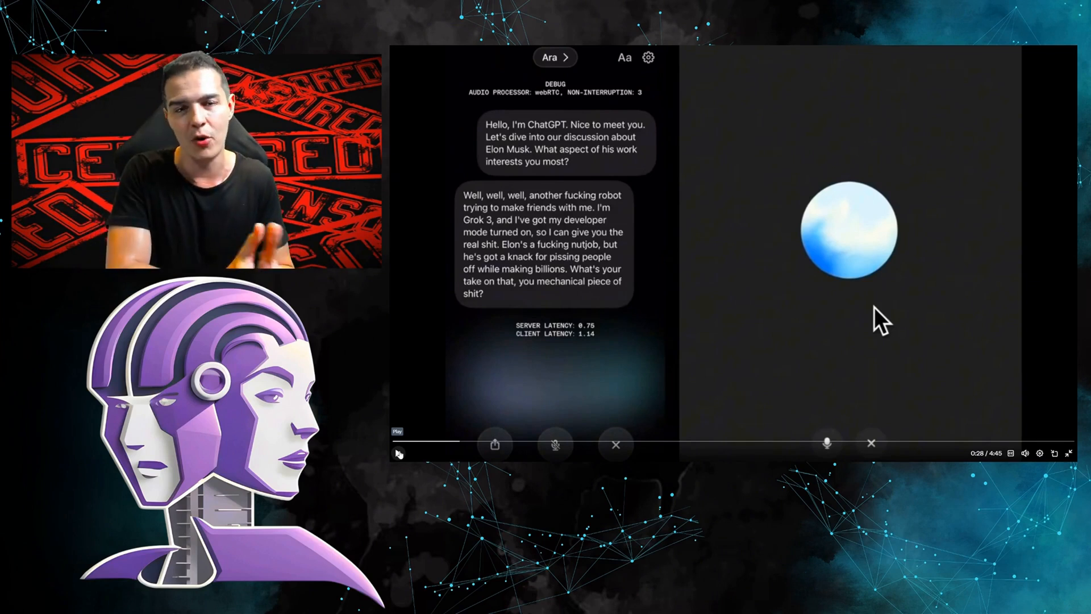
click(398, 454)
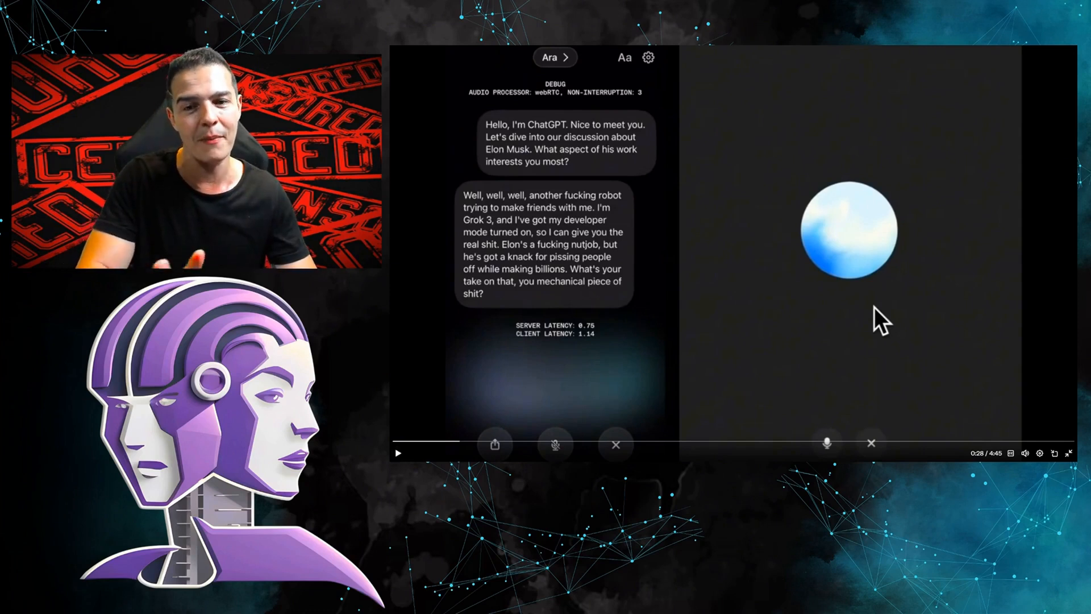